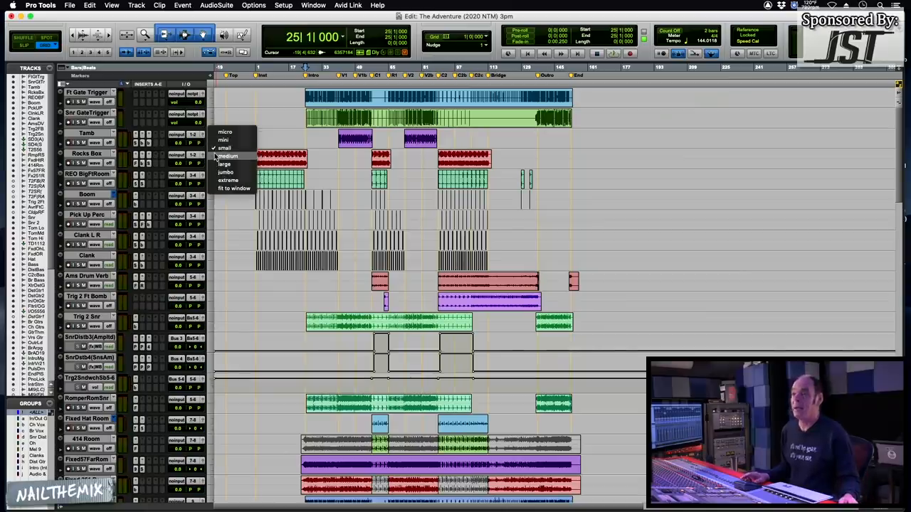
Switch every track in The Adventure mix session to Medium track height.
left_click(224, 163)
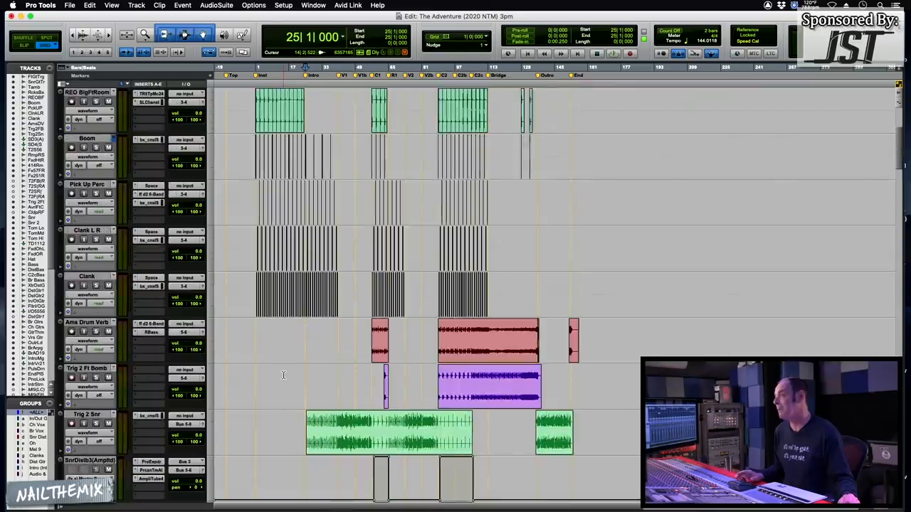
scroll("down", 3)
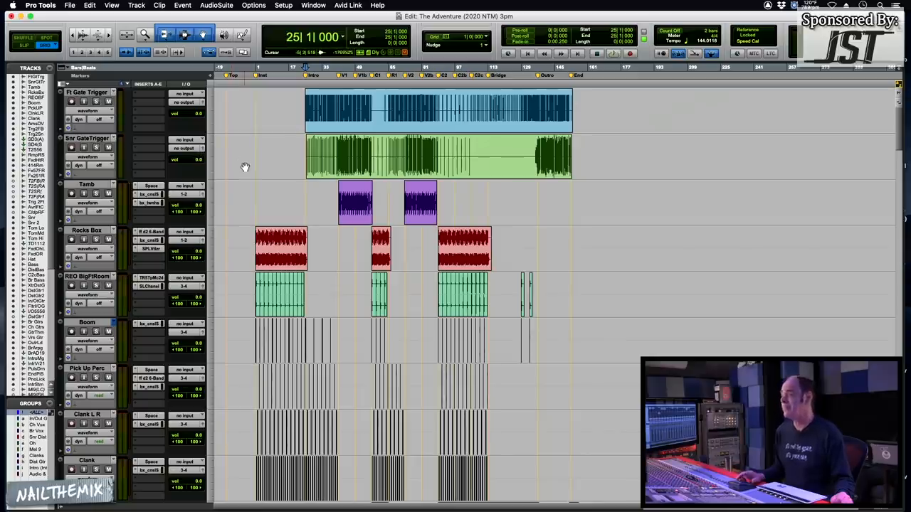
scroll("down", 3)
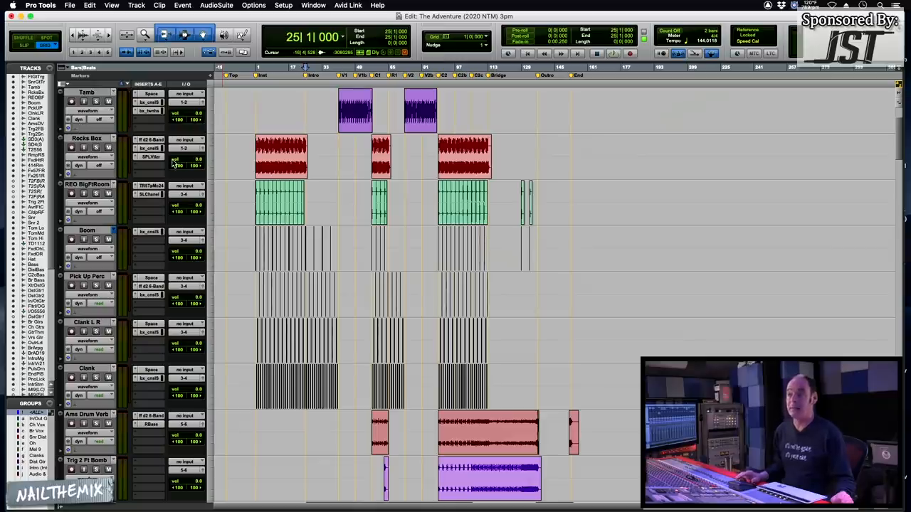
mouse_move(168, 205)
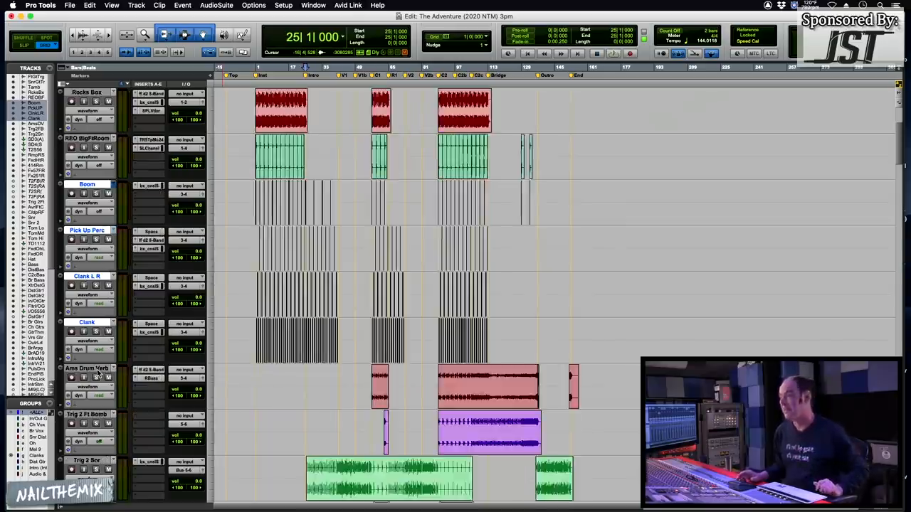
scroll("down", 3)
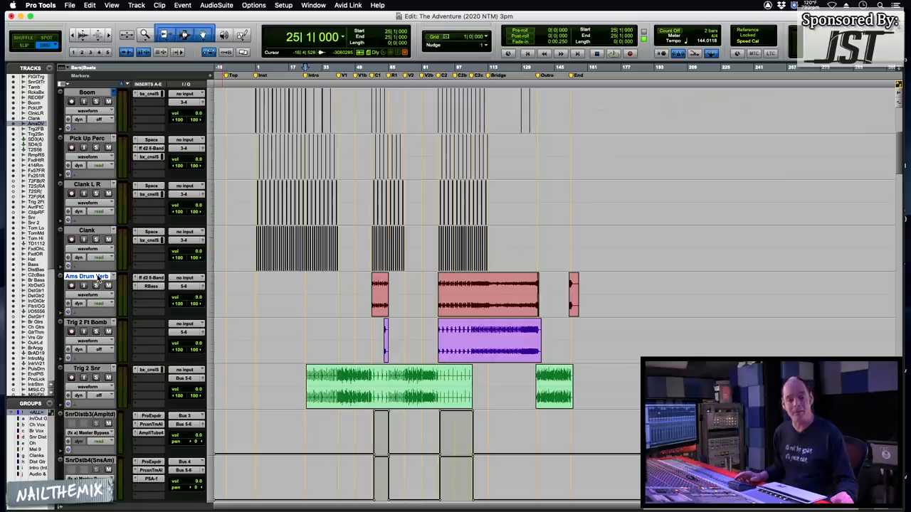
mouse_move(333, 311)
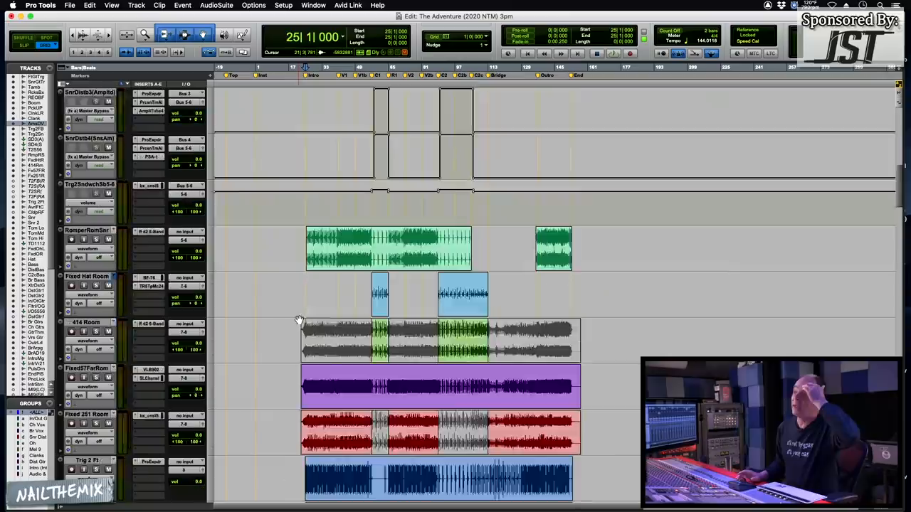
scroll("down", 3)
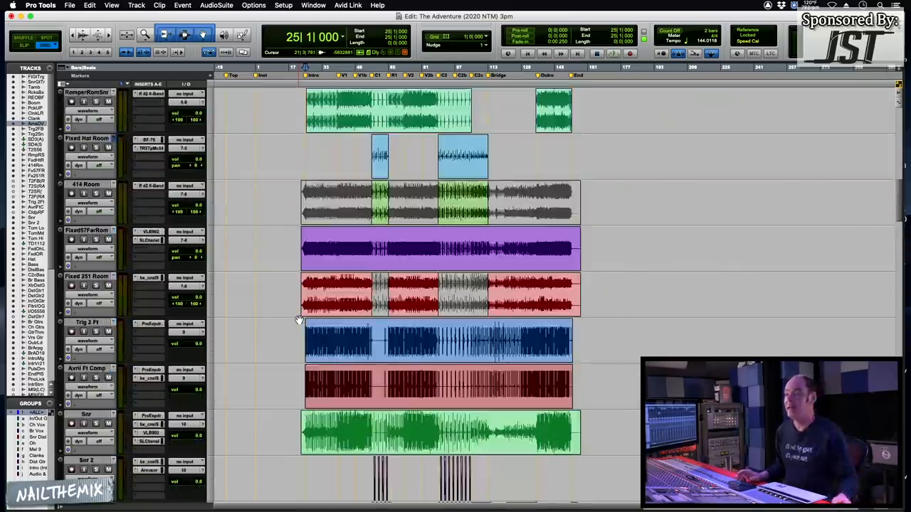
scroll("down", 3)
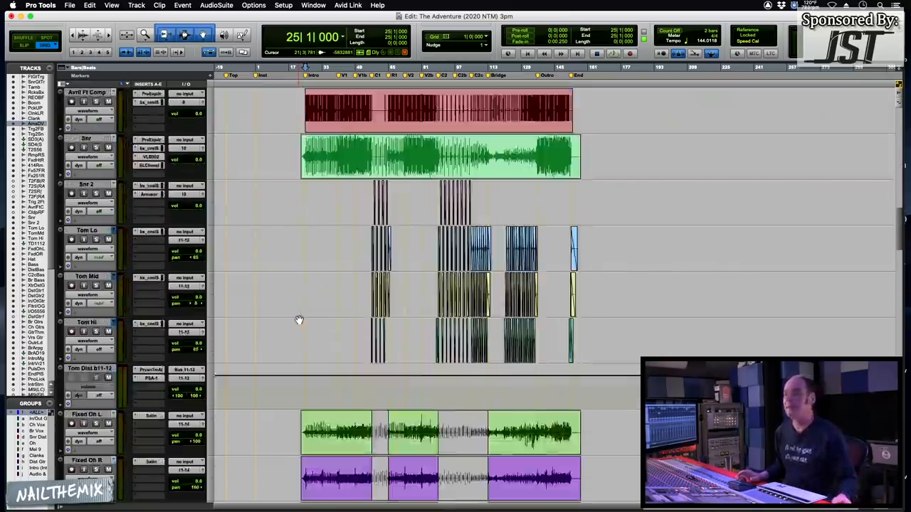
scroll("down", 3)
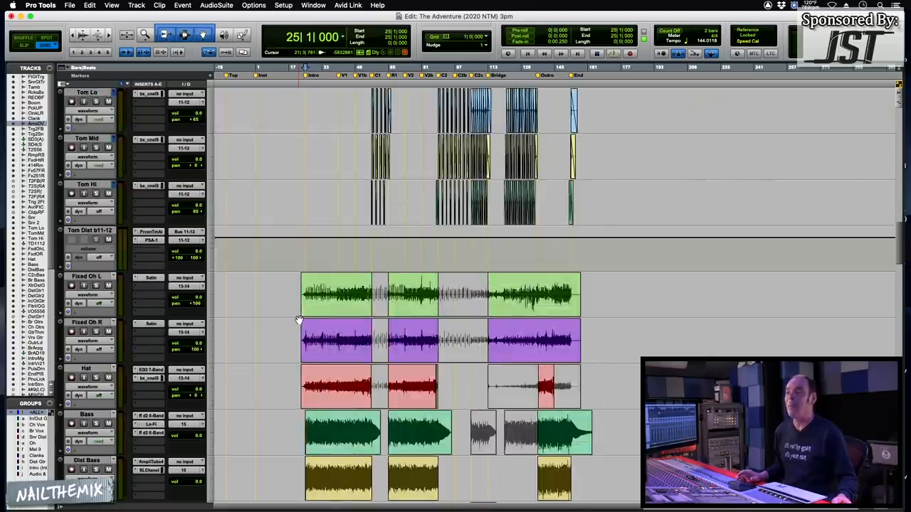
scroll("down", 3)
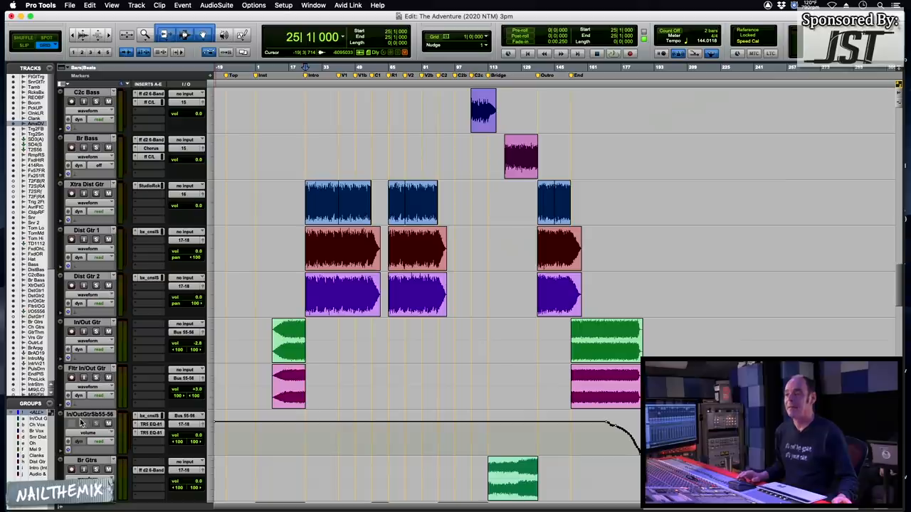
left_click(89, 414)
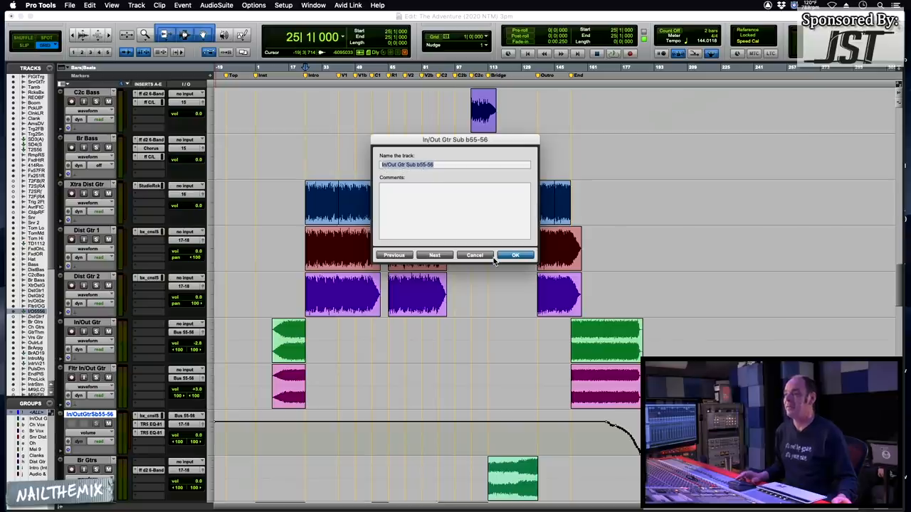
left_click(515, 255)
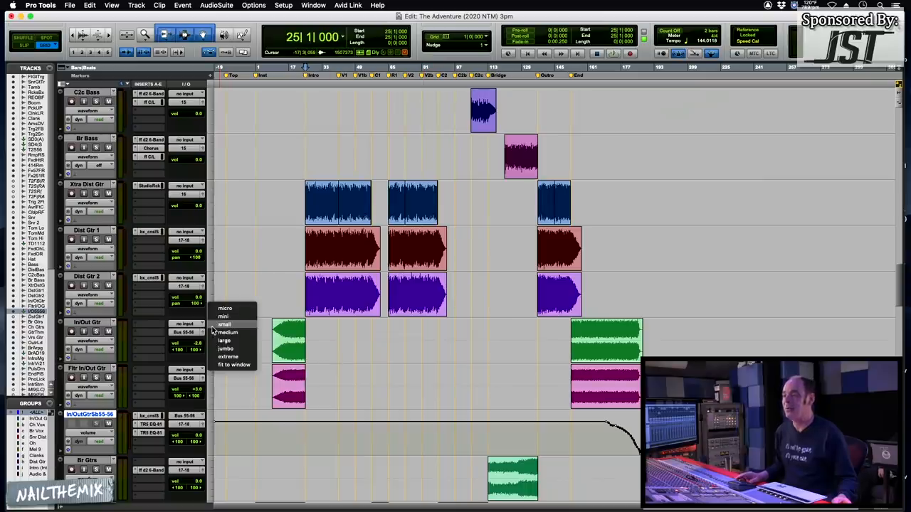
Set all tracks to Small height and route Br Bass's output to output 15 (Mono).
left_click(224, 324)
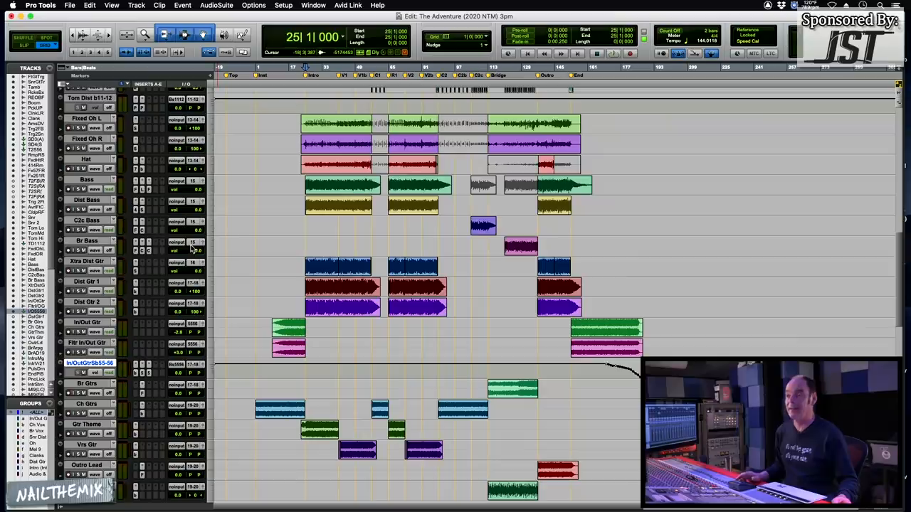
left_click(205, 251)
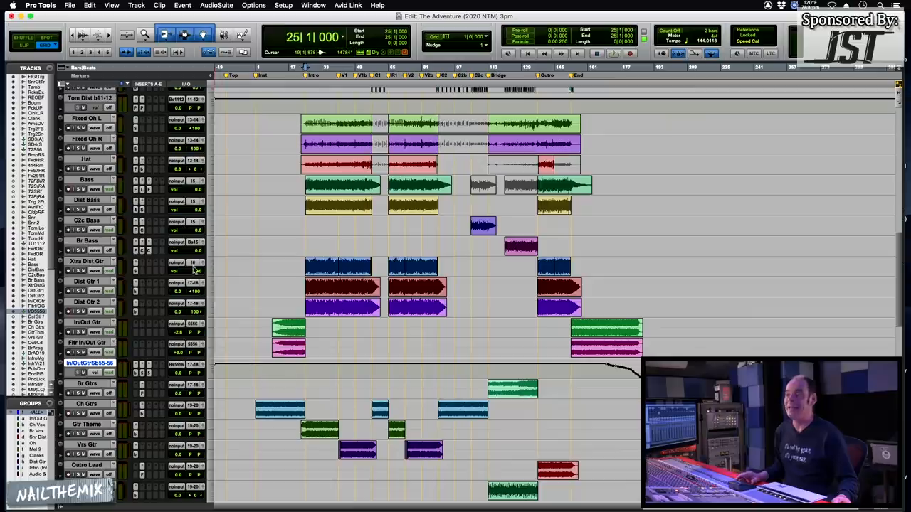
left_click(191, 243)
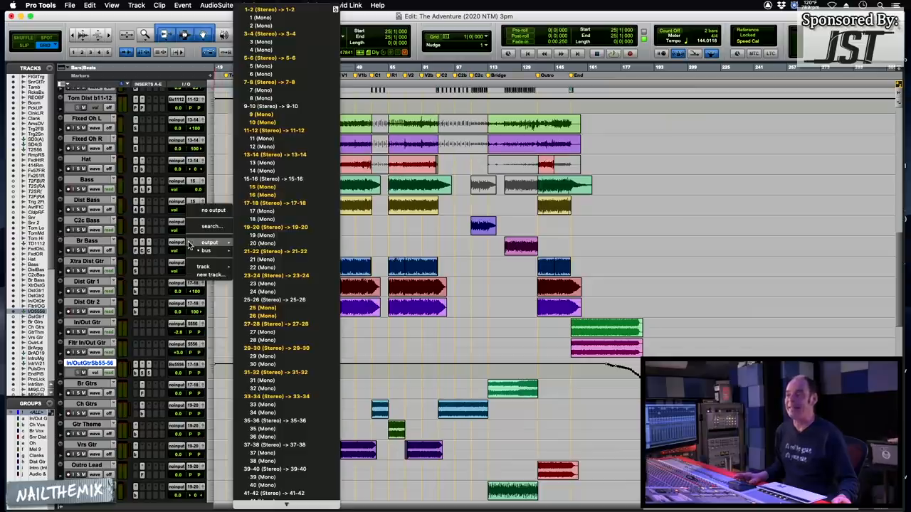
mouse_move(261, 187)
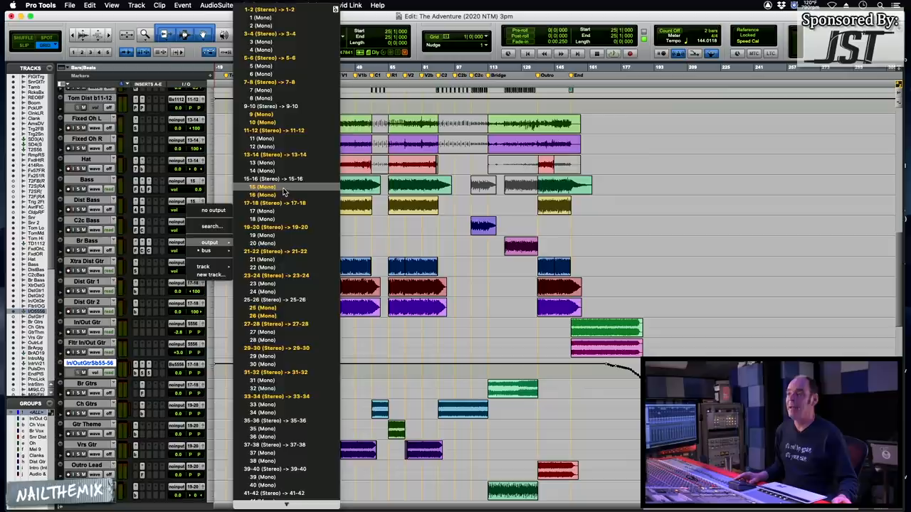
left_click(261, 186)
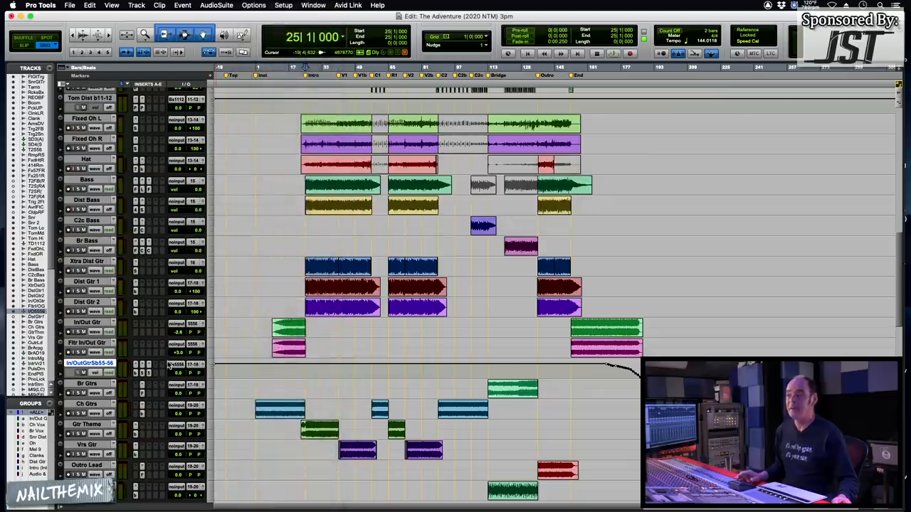